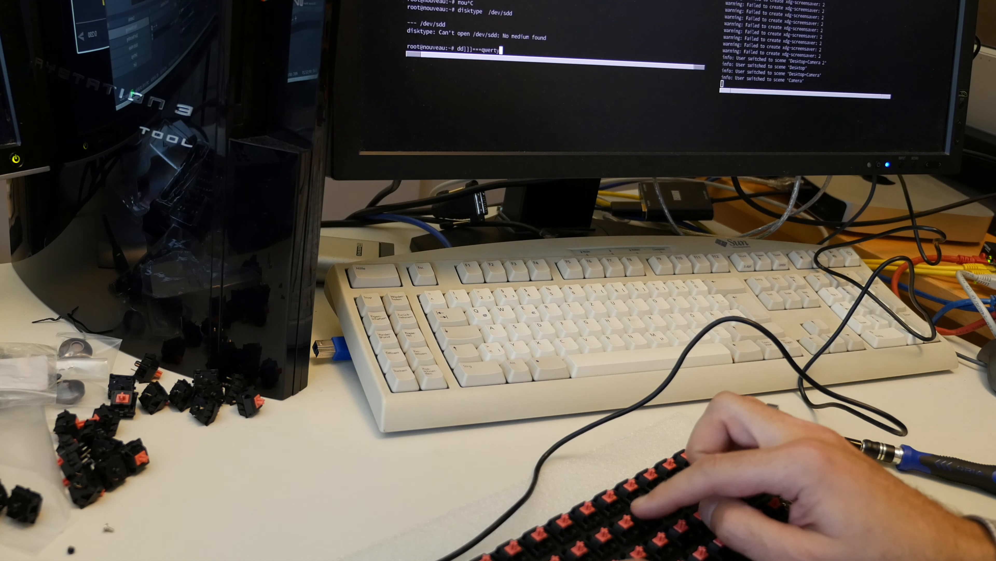
pyautogui.write('uiop')
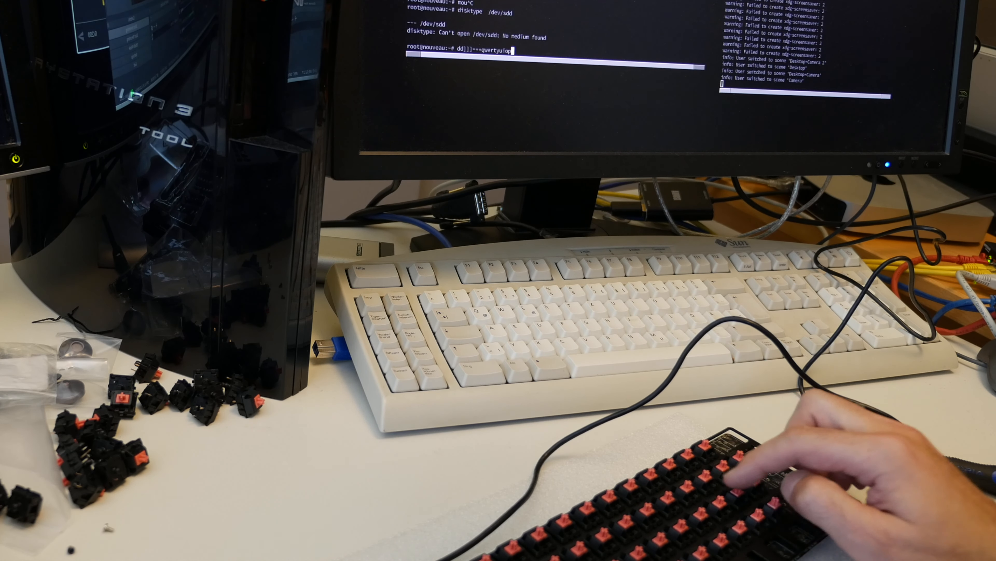
pyautogui.write('asdfg')
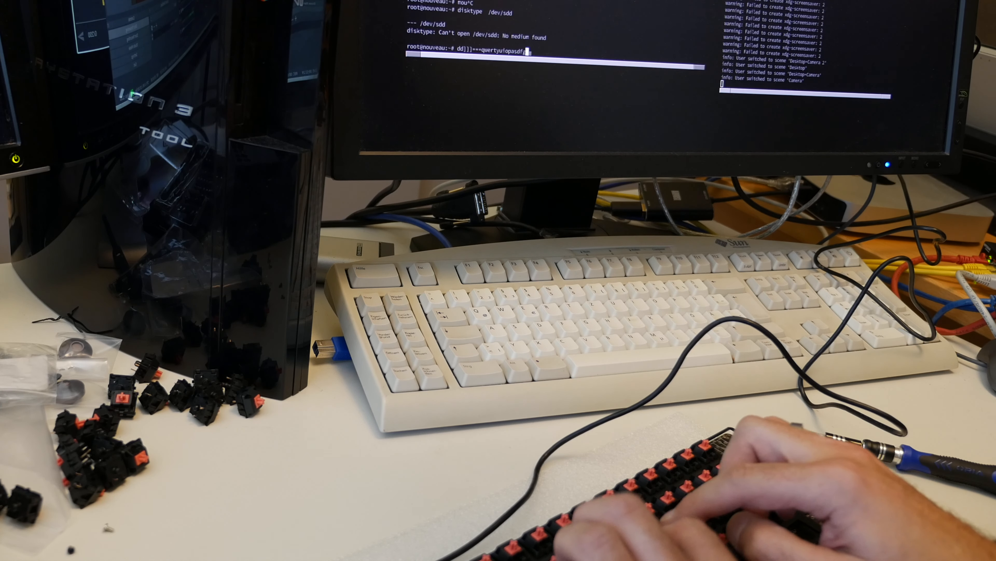